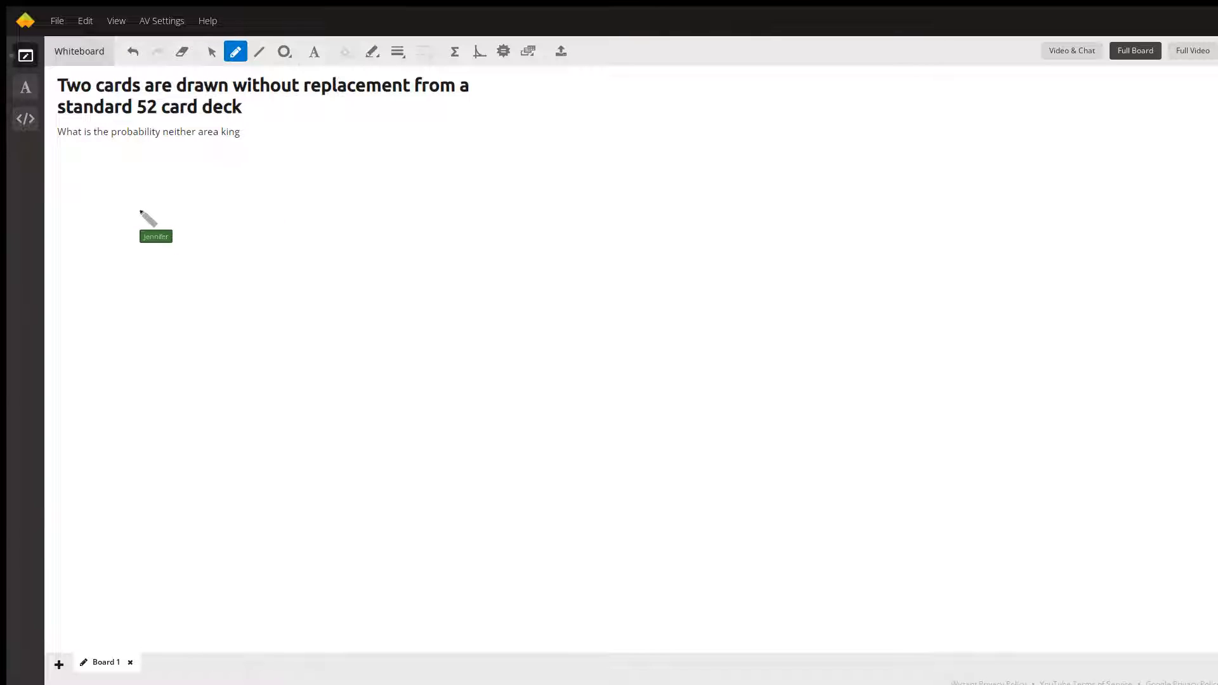
mouse_move(160, 215)
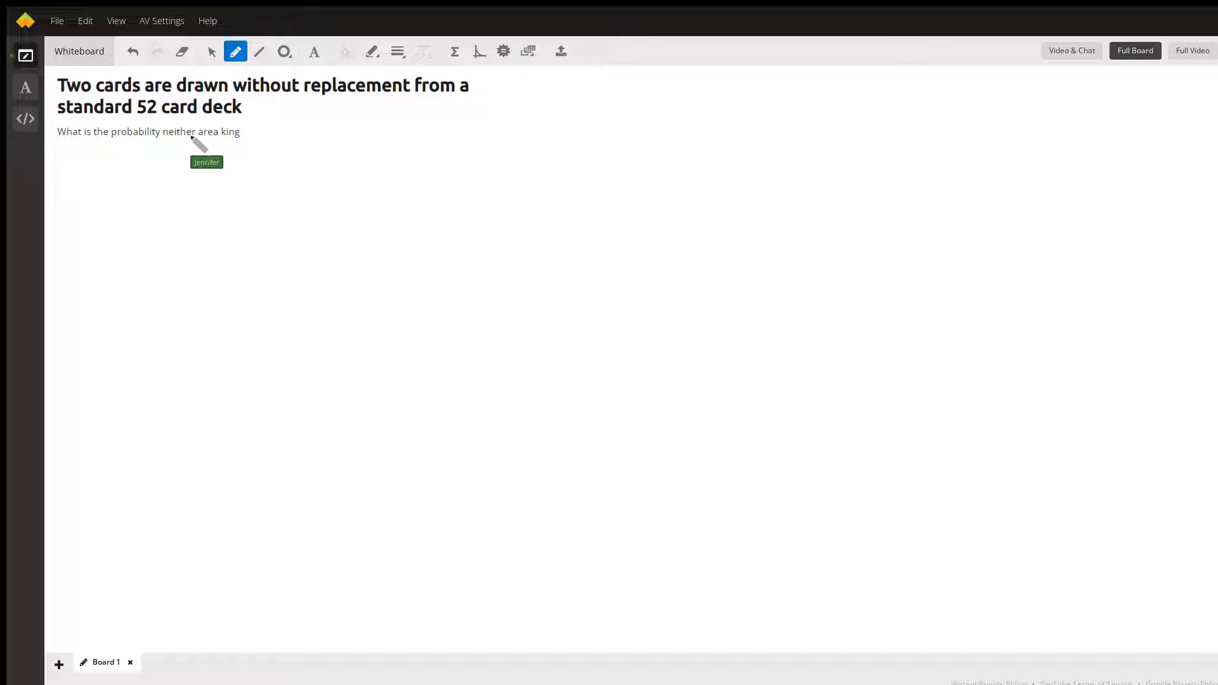
mouse_move(152, 124)
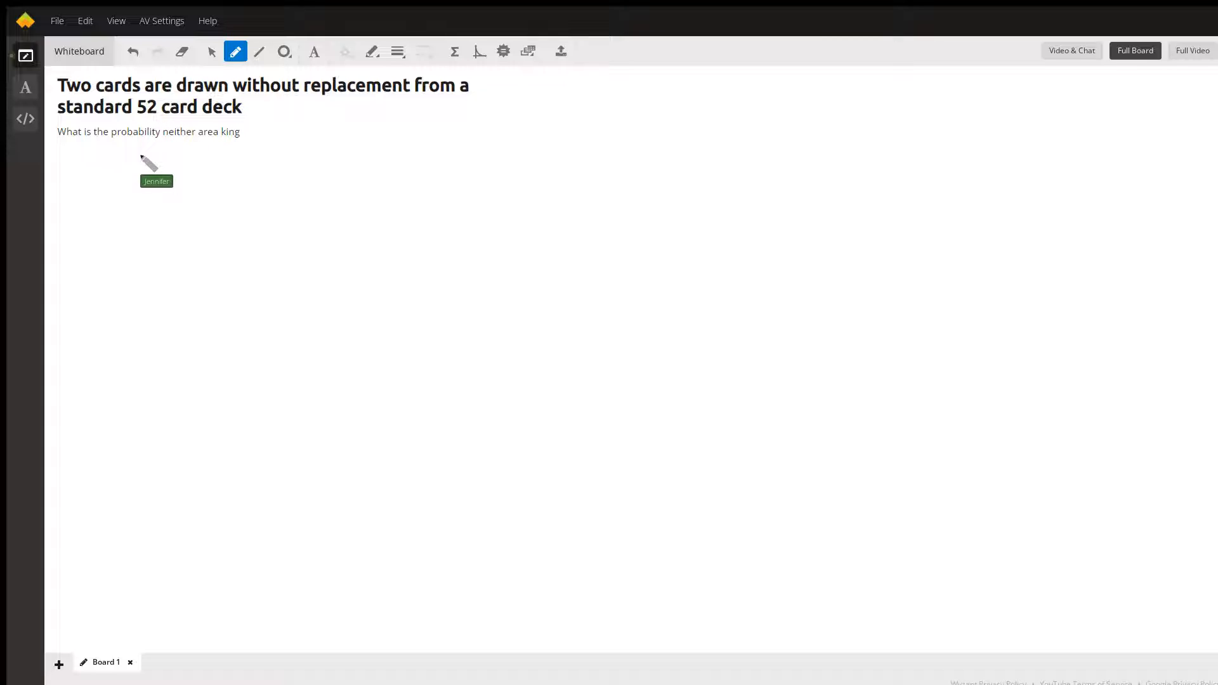
mouse_move(221, 148)
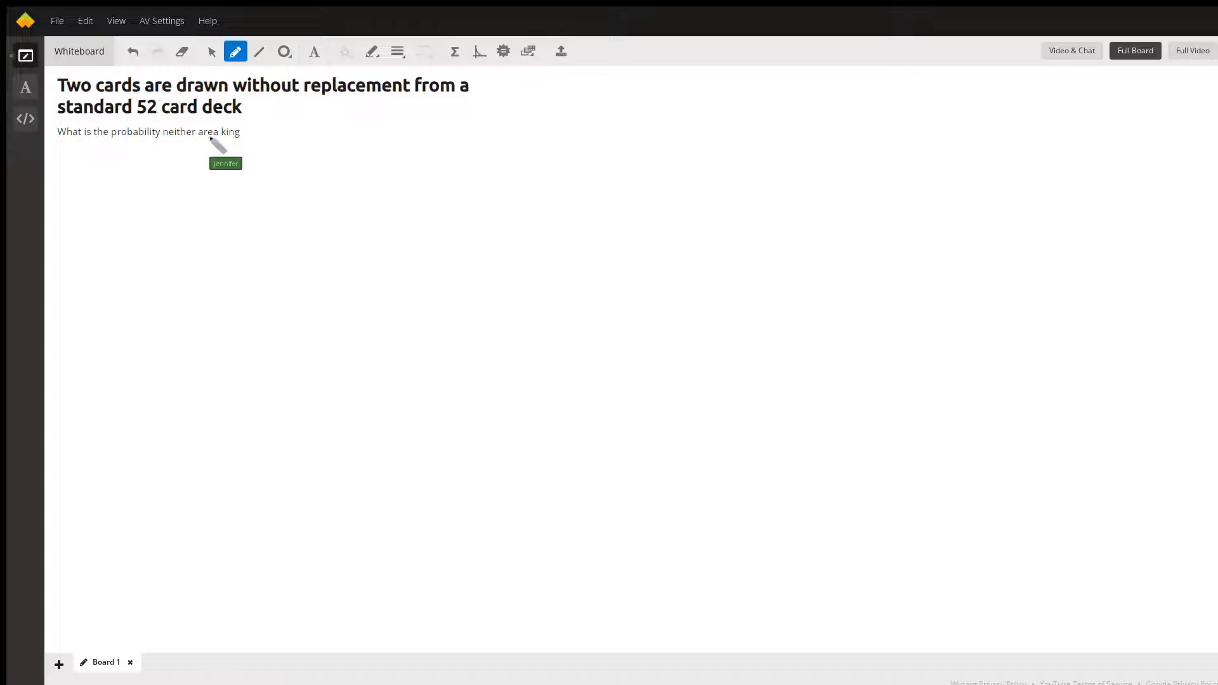
mouse_move(334, 125)
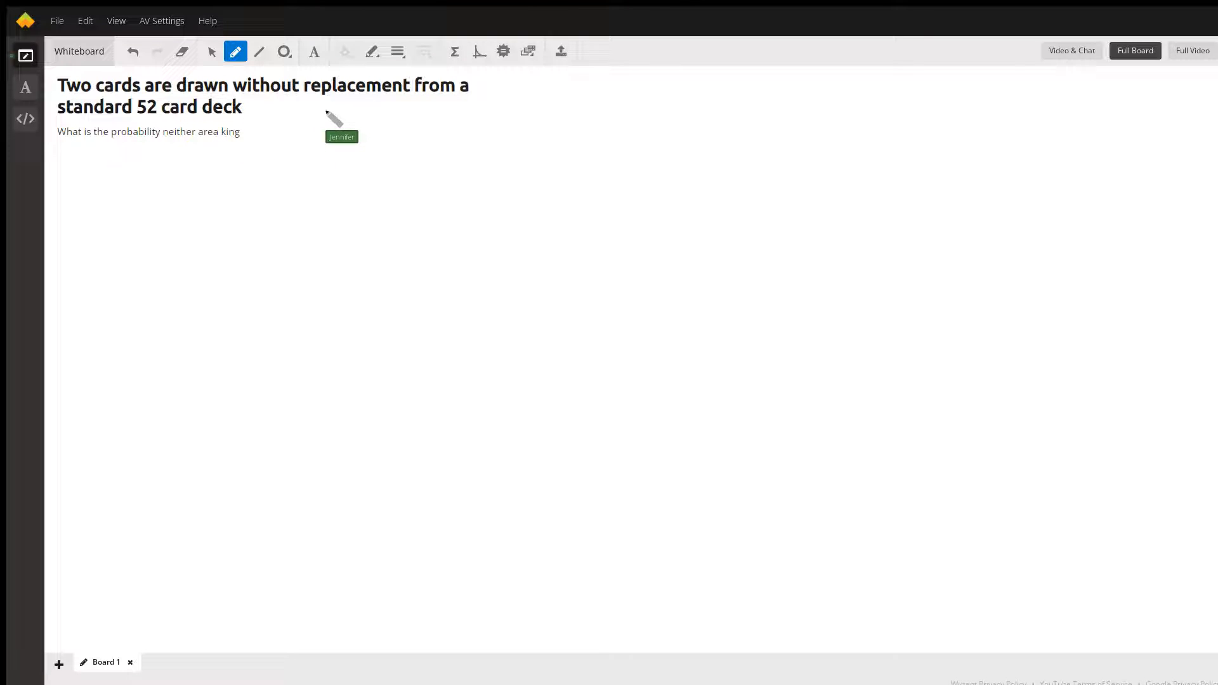
mouse_move(128, 136)
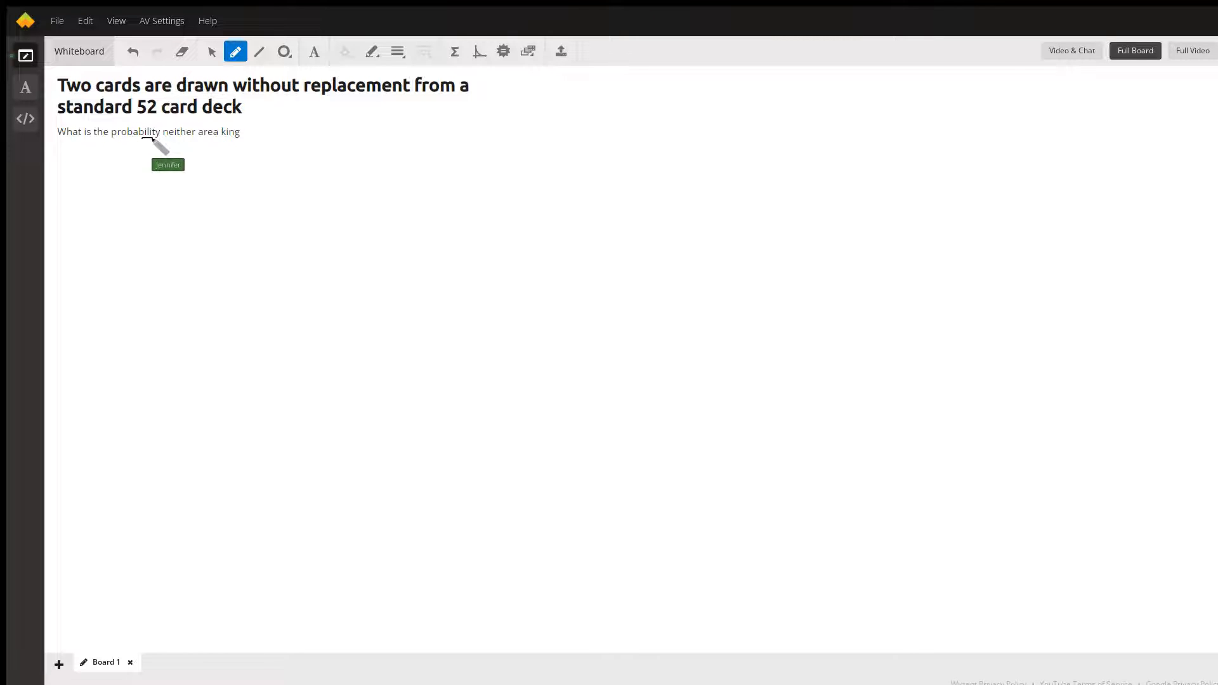
mouse_move(147, 179)
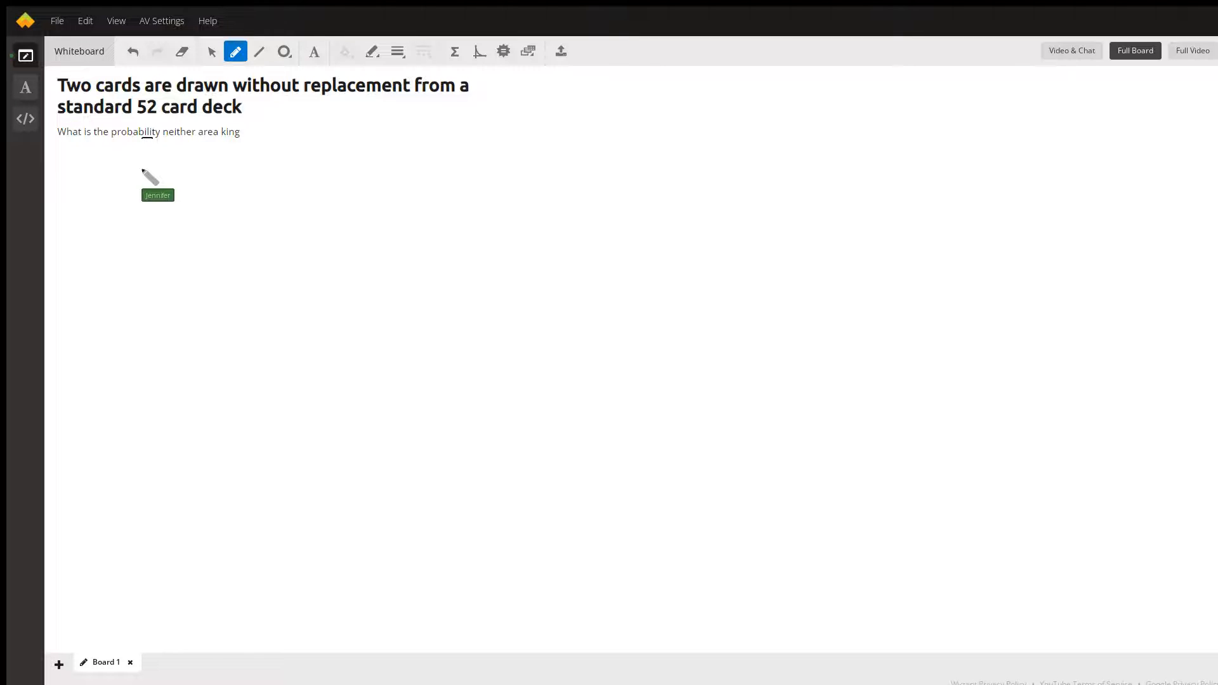
Draw a short pen stroke under 'probability' in the two-card question
drag(156, 179, 139, 166)
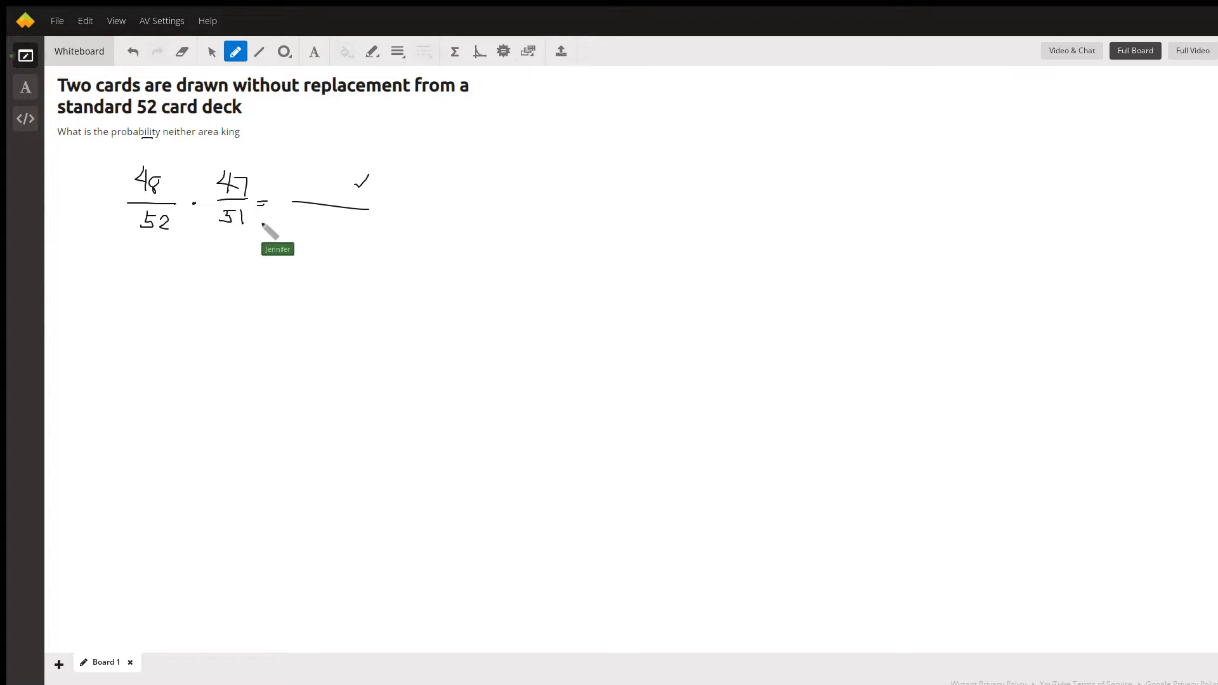
mouse_move(342, 236)
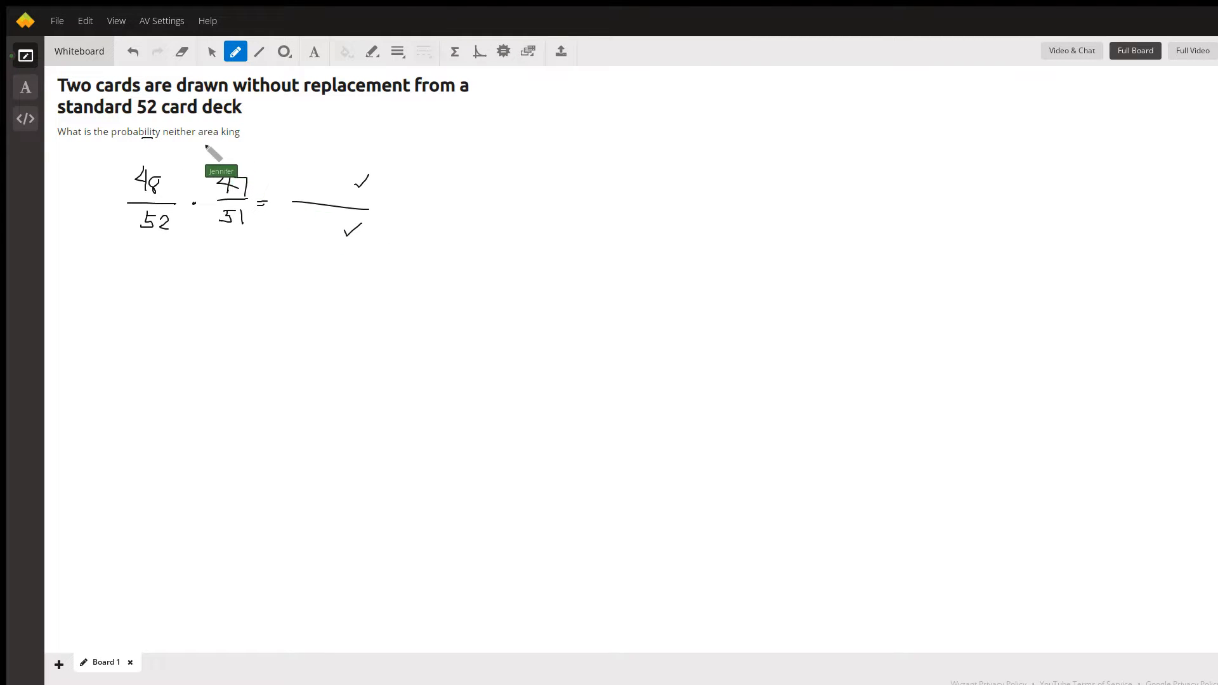
mouse_move(148, 120)
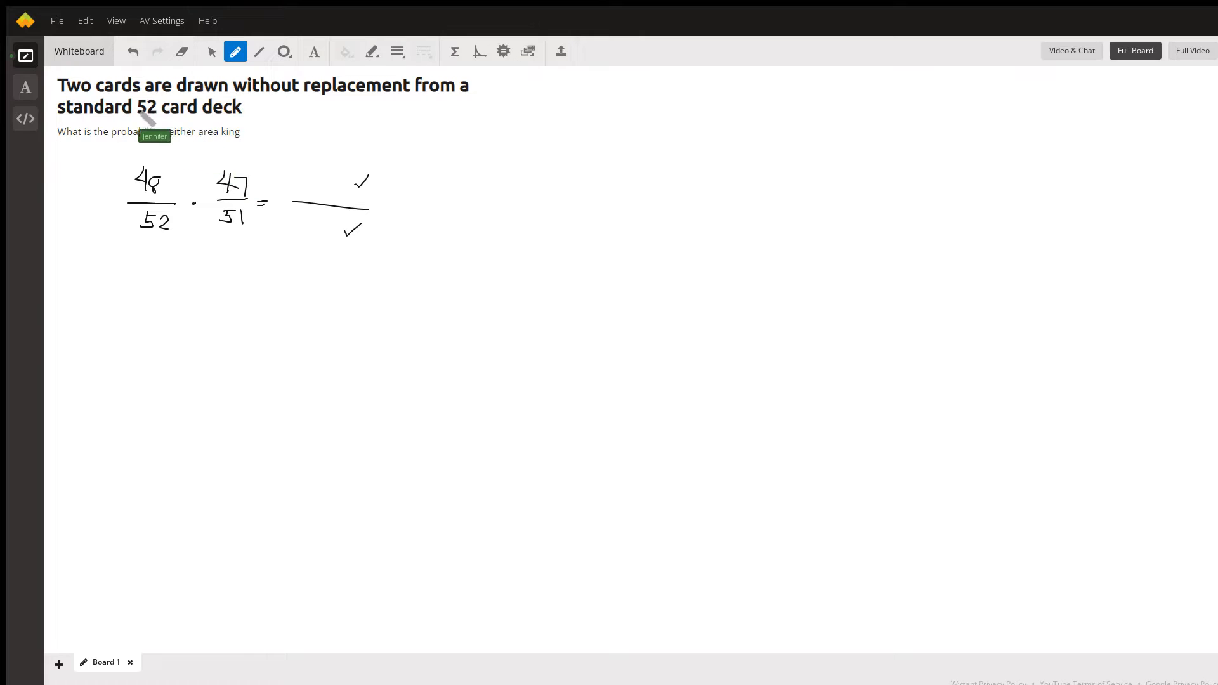